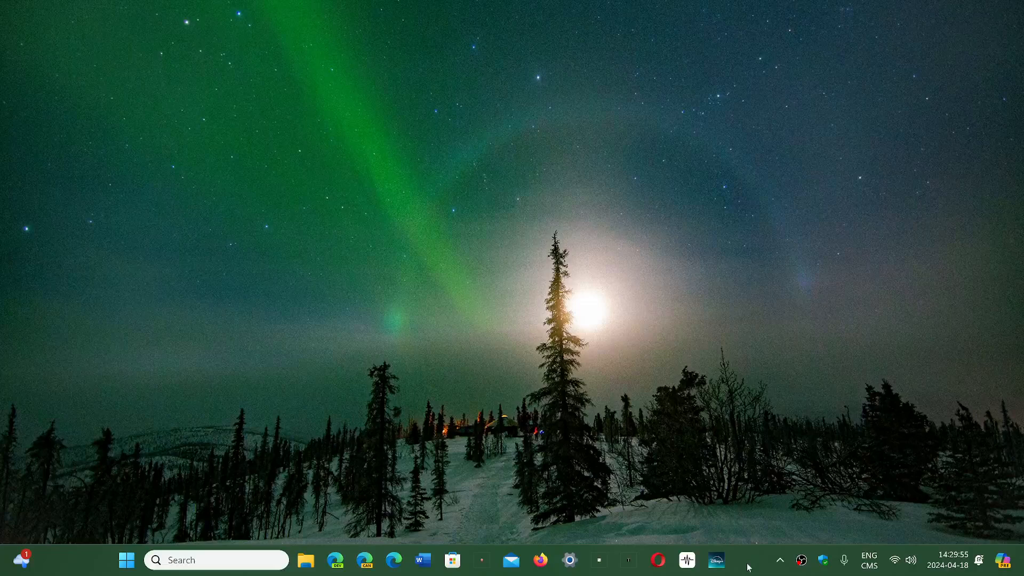
mouse_move(621, 430)
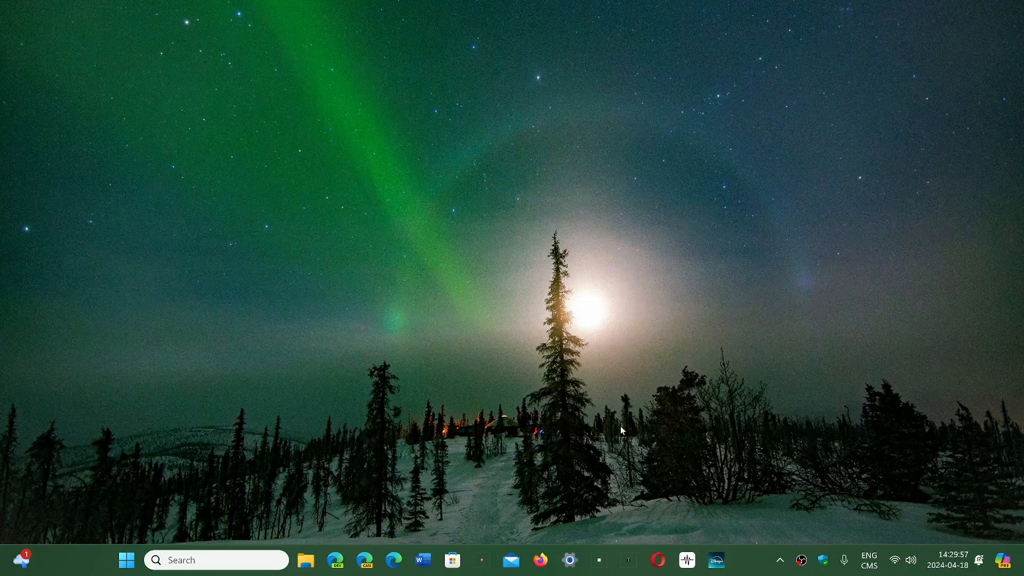
mouse_move(127, 559)
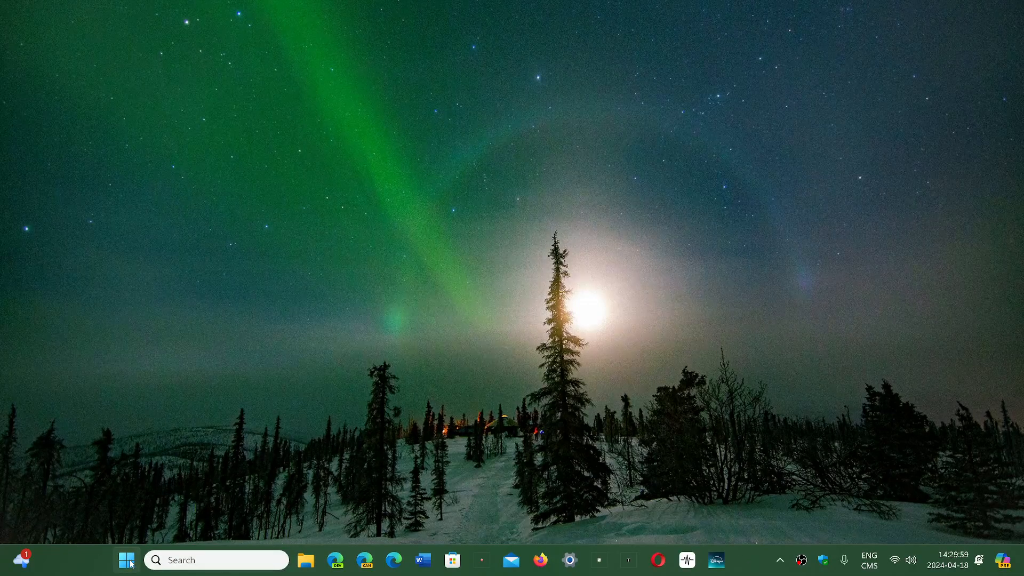
Launch Settings from the Start menu's pinned apps and go to the Apps page
click(127, 560)
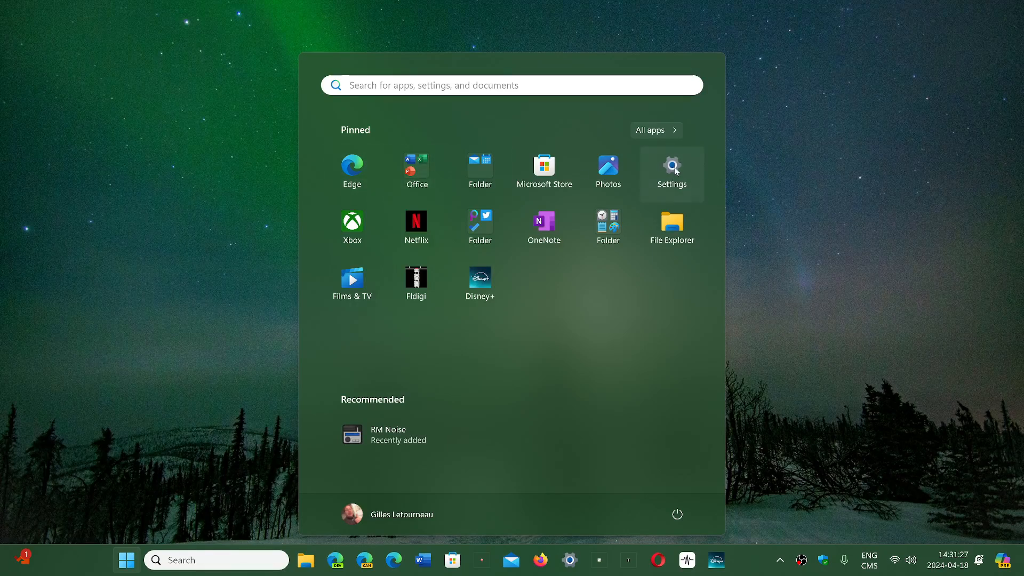
click(671, 172)
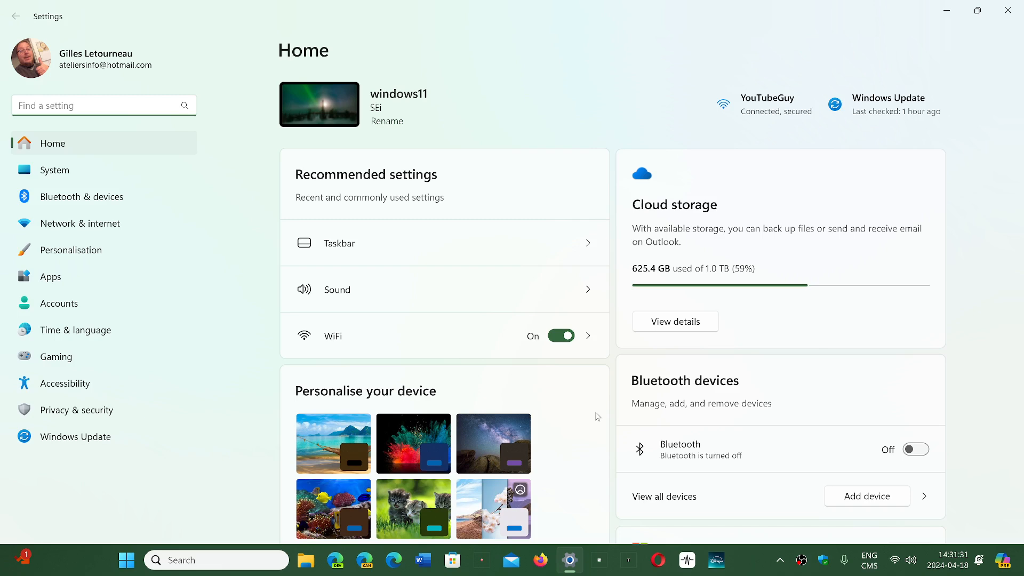
mouse_move(141, 276)
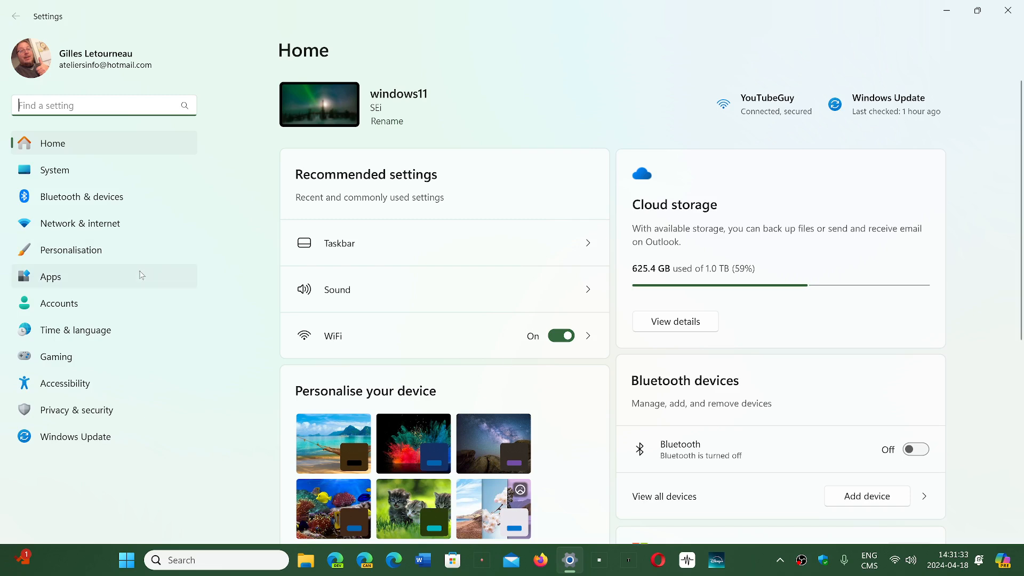
click(50, 277)
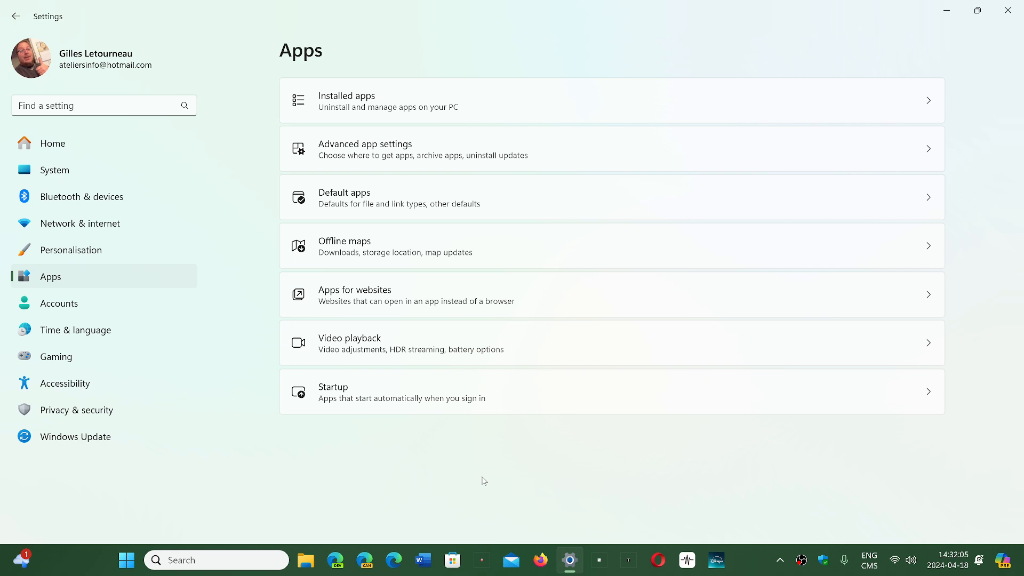
mouse_move(535, 481)
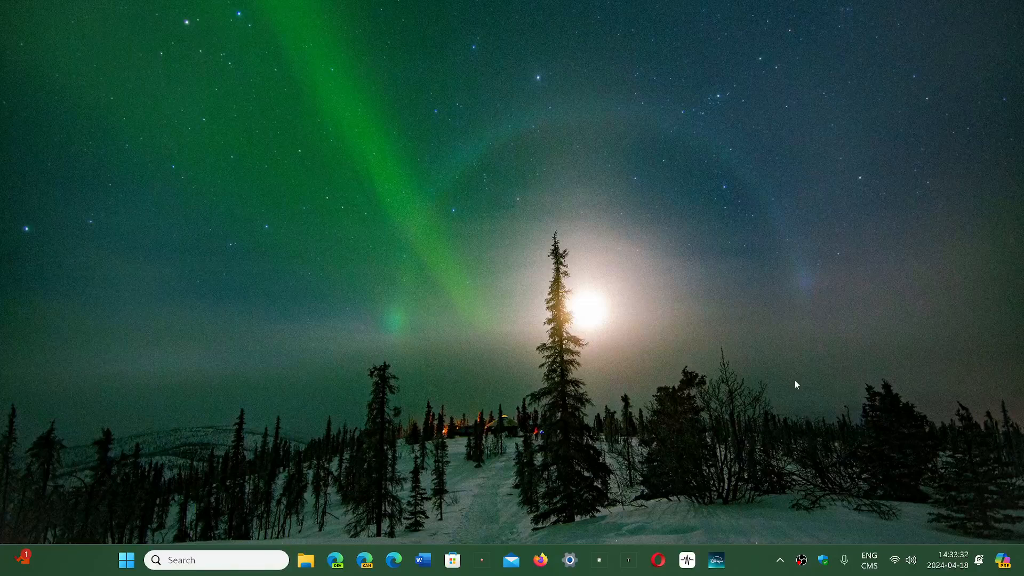
mouse_move(690, 491)
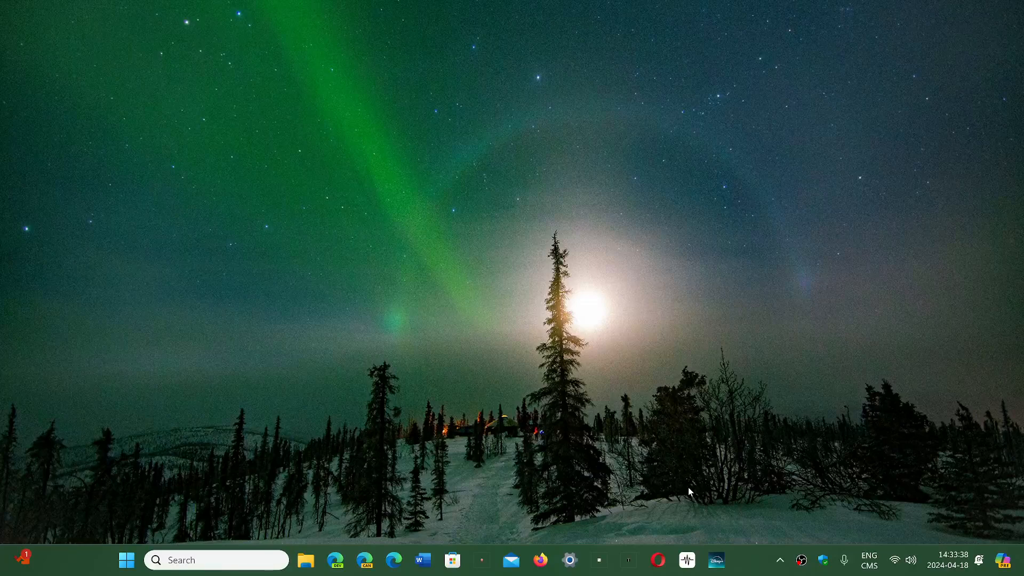
mouse_move(724, 501)
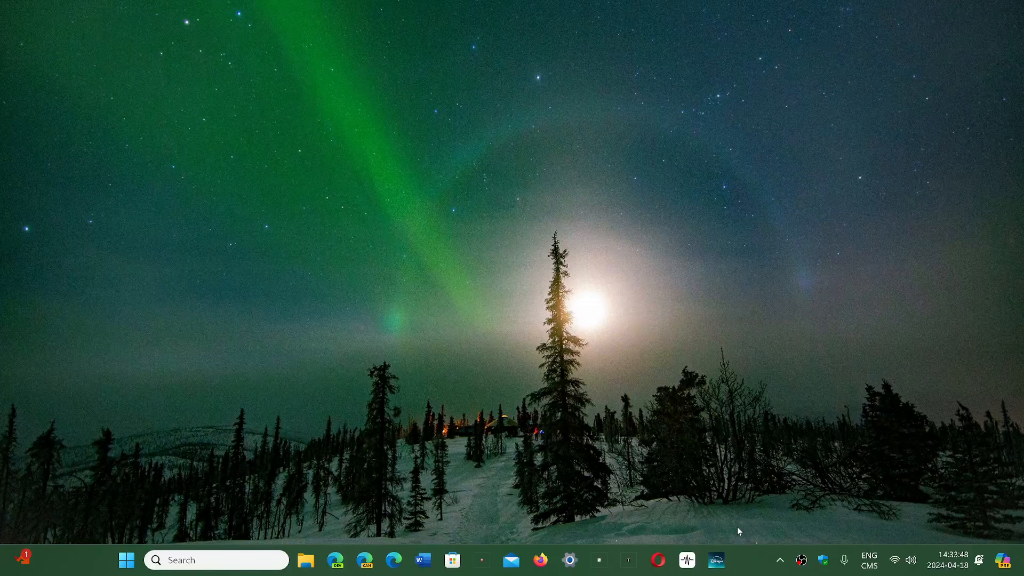
mouse_move(751, 562)
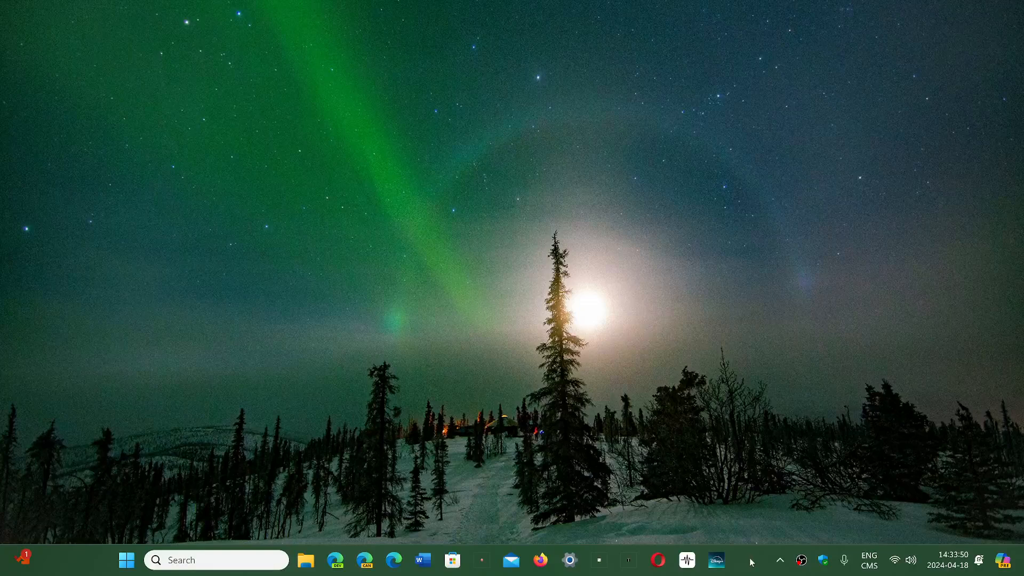